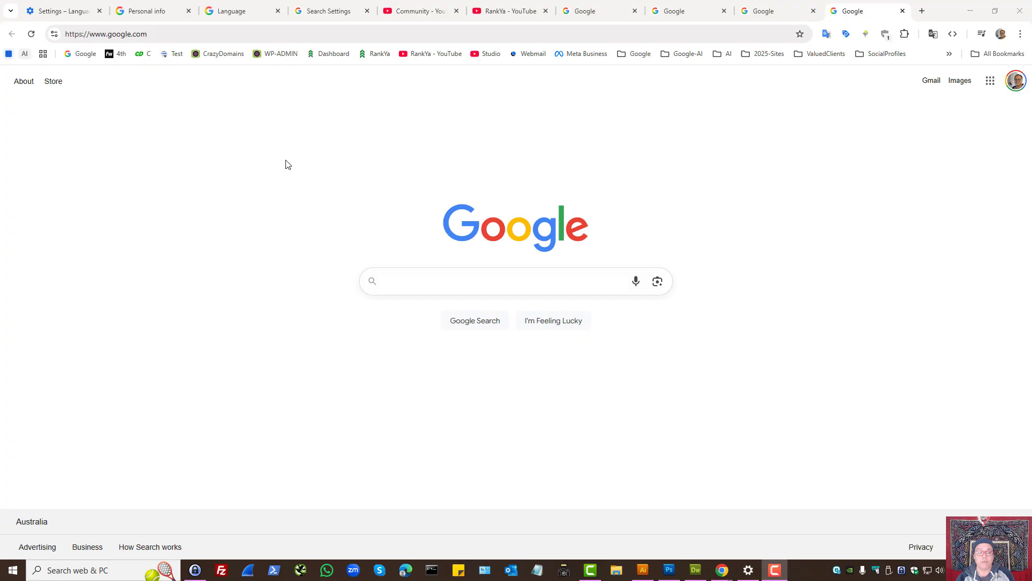
pyautogui.moveTo(372, 268)
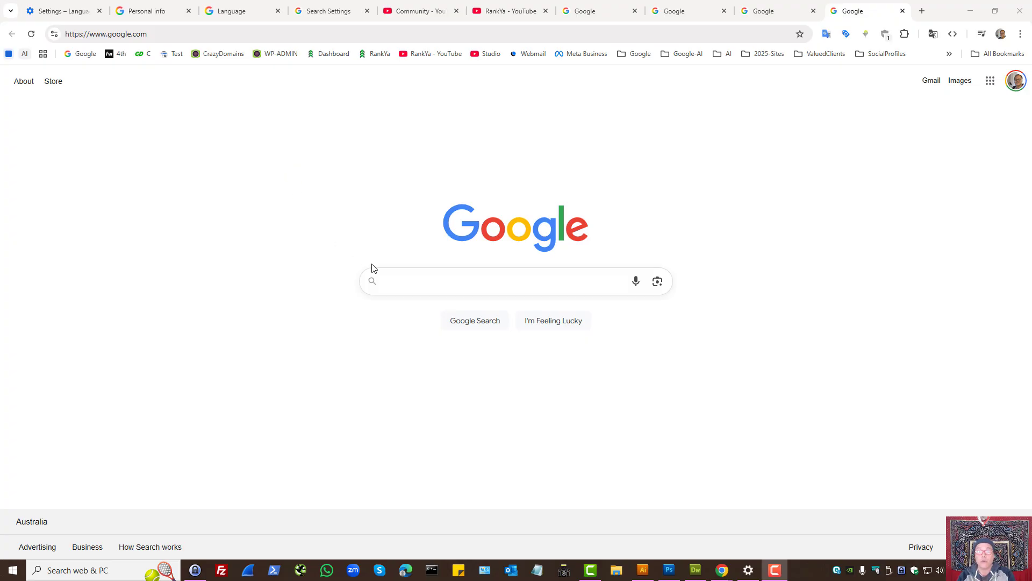
pyautogui.moveTo(845, 32)
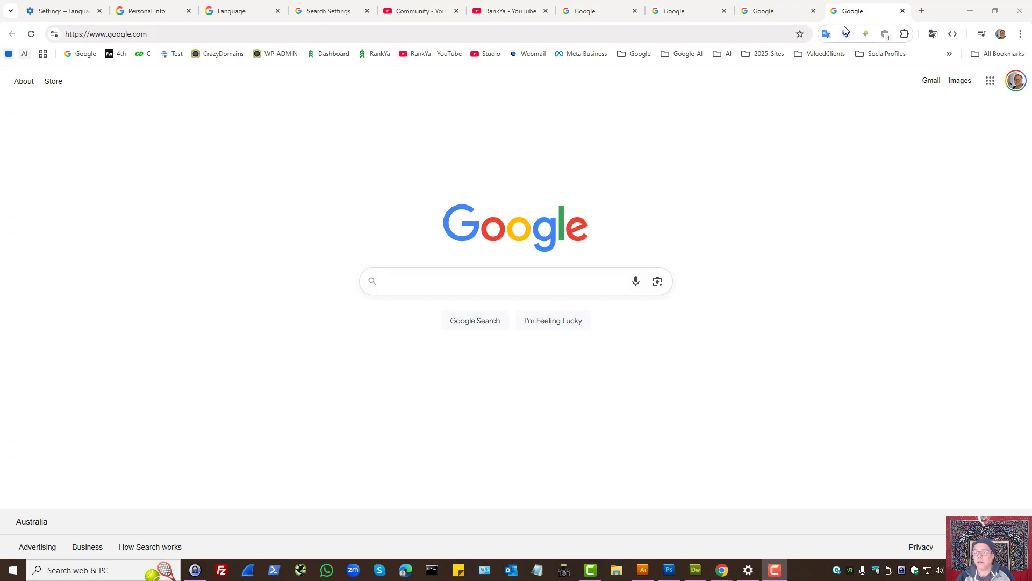
pyautogui.write('https://www.google.co.uk/ncr')
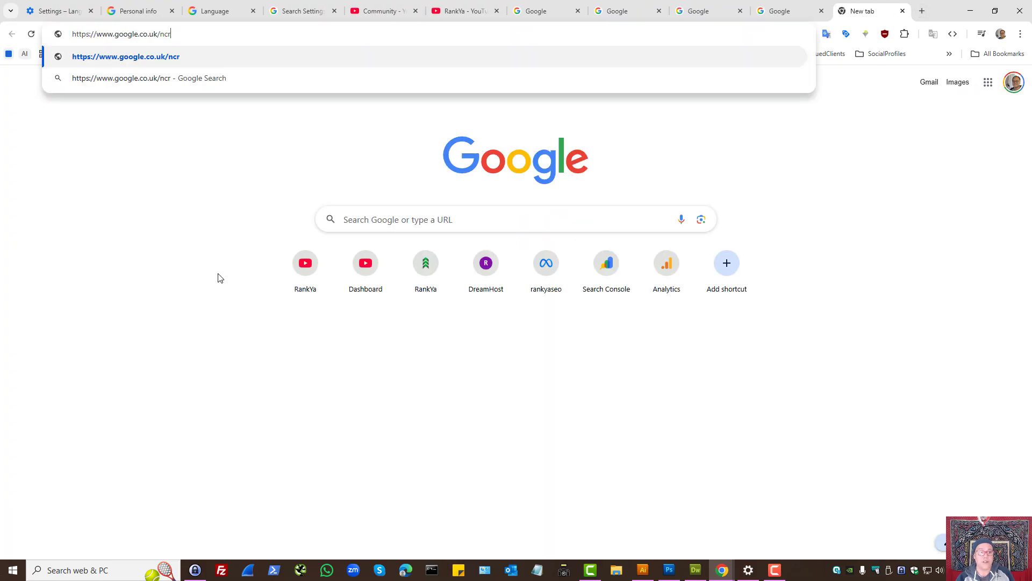
pyautogui.press('Backspace')
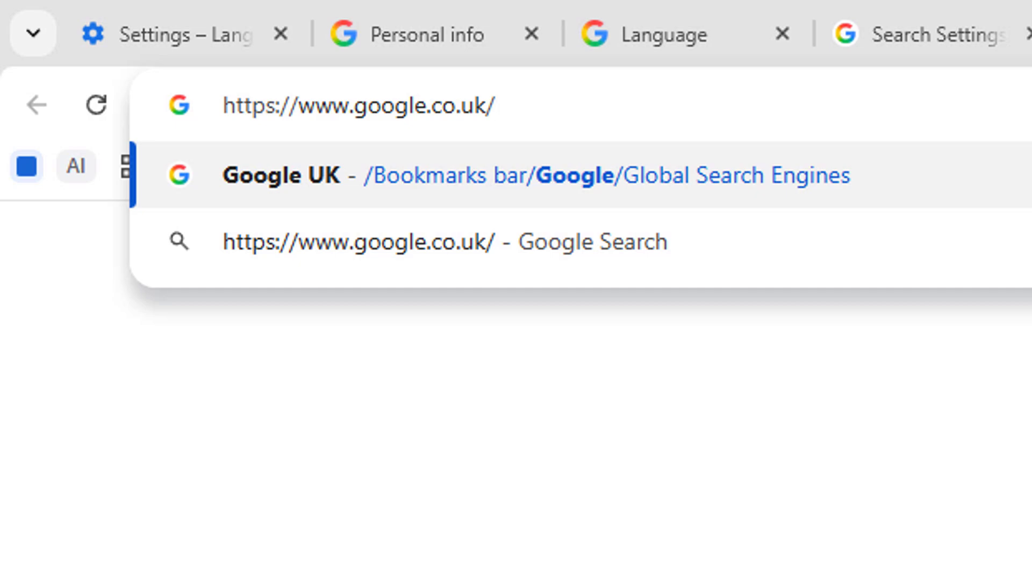
pyautogui.click(359, 105)
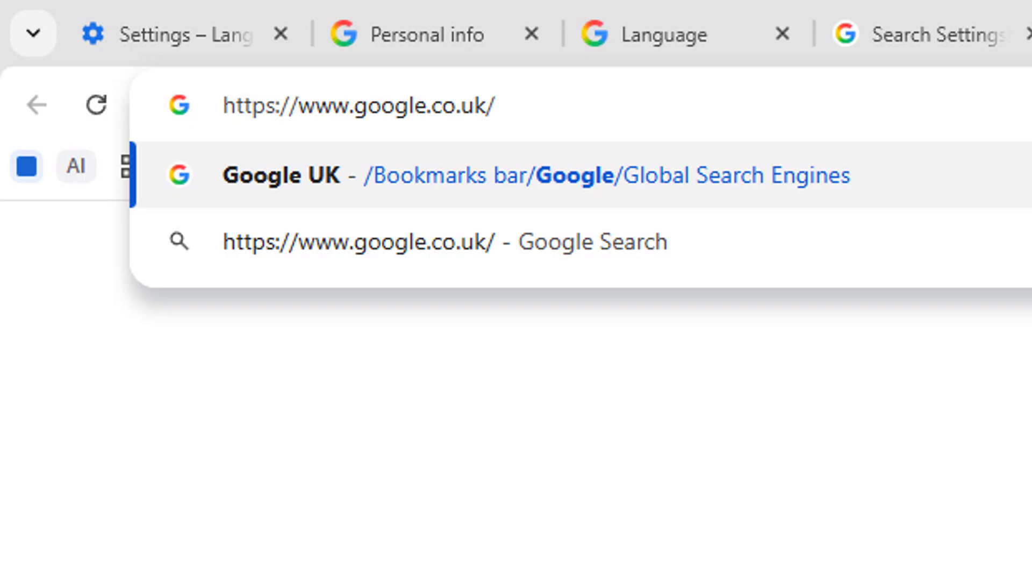
pyautogui.write('nc')
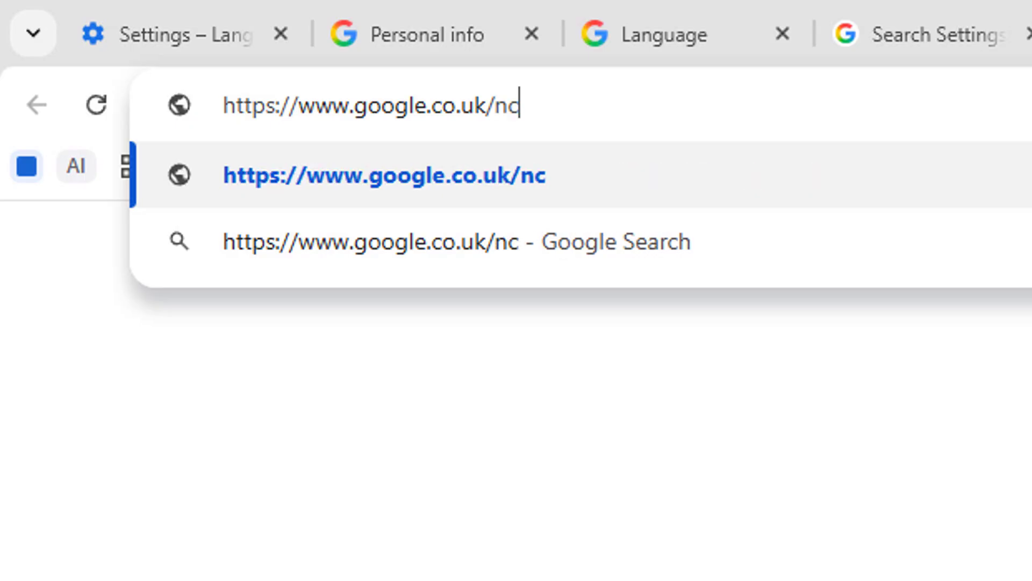
pyautogui.write('r')
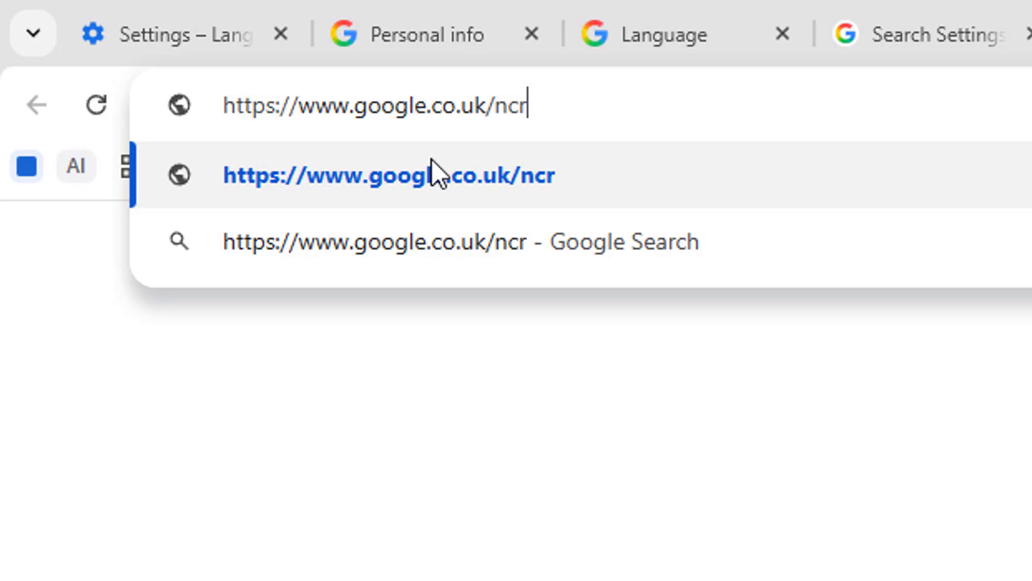
pyautogui.doubleClick(389, 106)
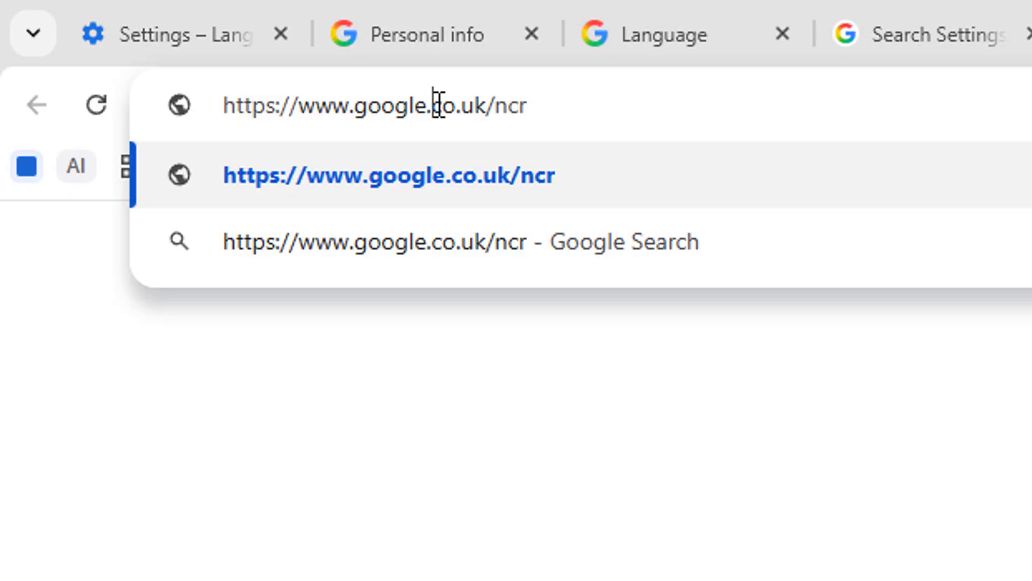
# - Show and dismiss the Chrome main menu while google.co.uk/ncr stays entered
pyautogui.click(1025, 34)
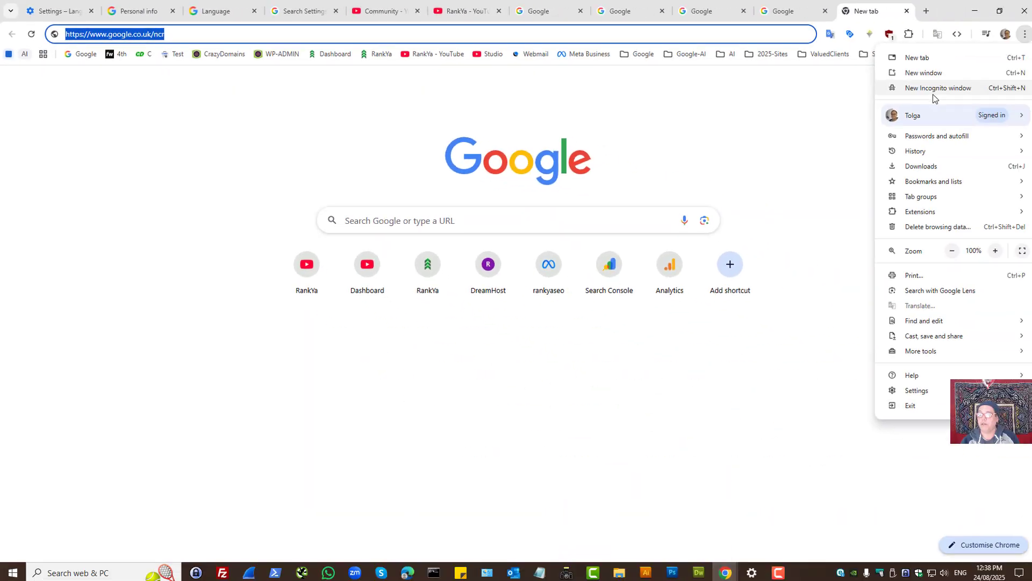
pyautogui.click(938, 87)
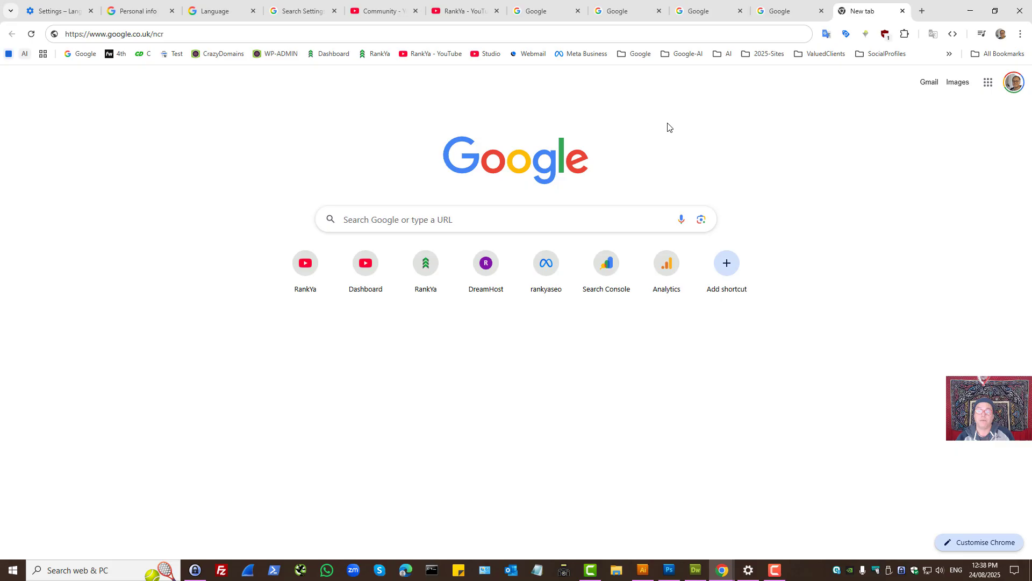
pyautogui.moveTo(232, 179)
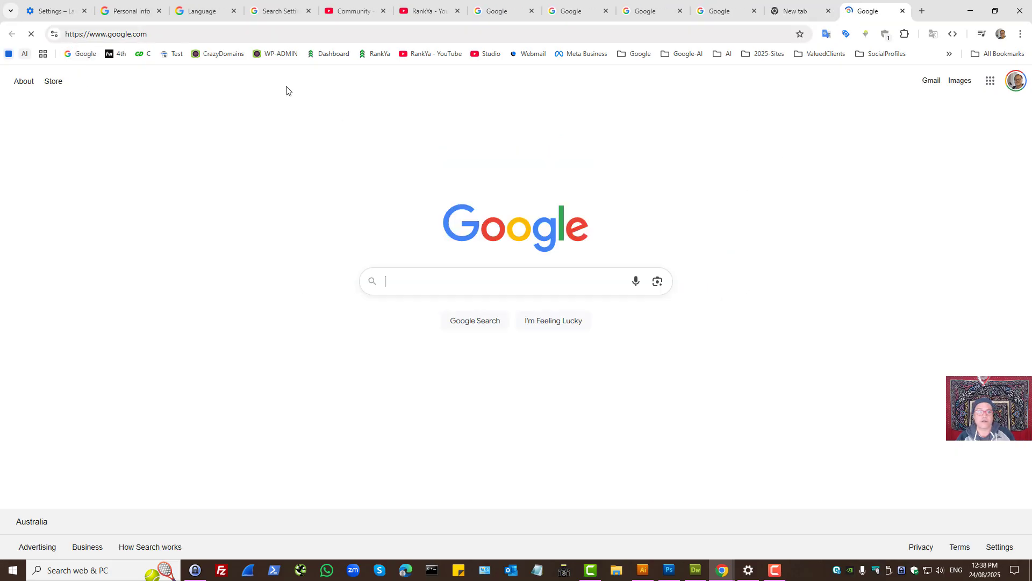
pyautogui.click(186, 33)
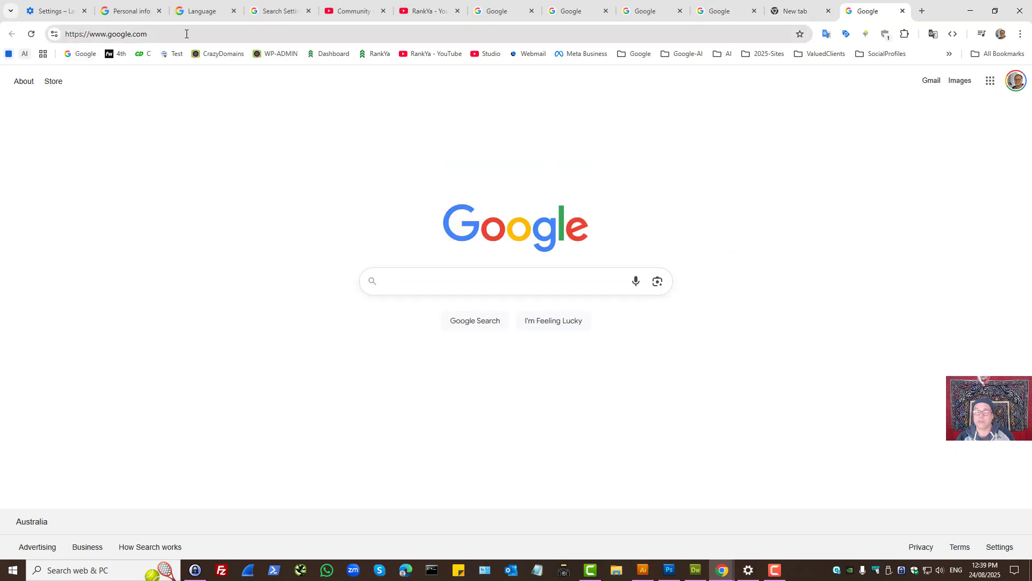
pyautogui.click(515, 281)
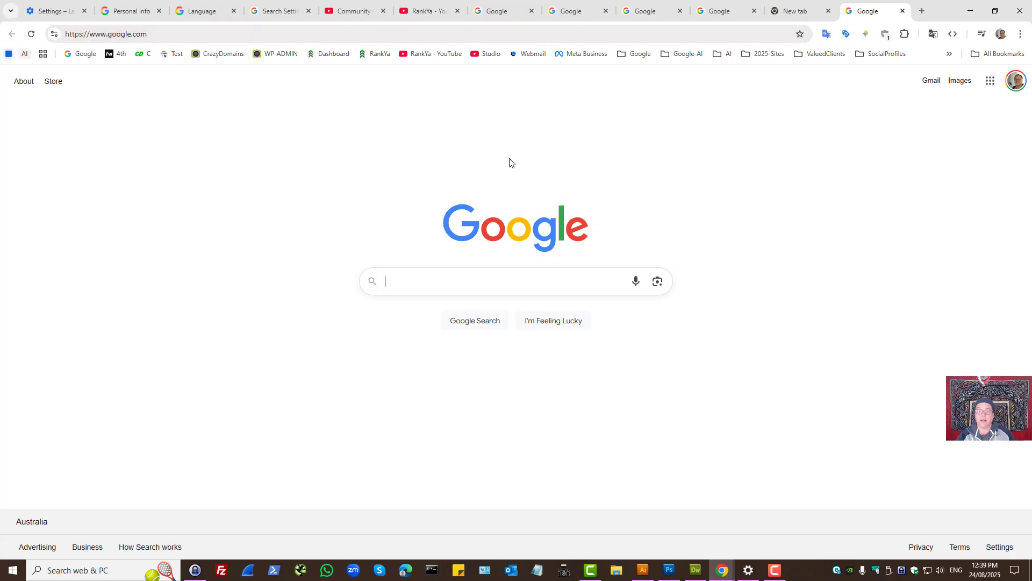
pyautogui.moveTo(556, 166)
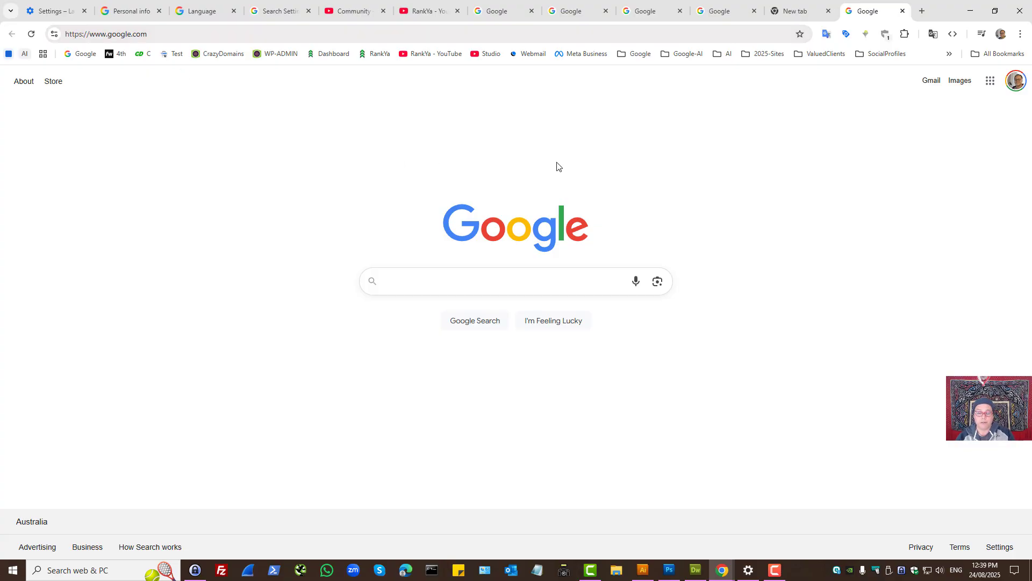
pyautogui.click(500, 280)
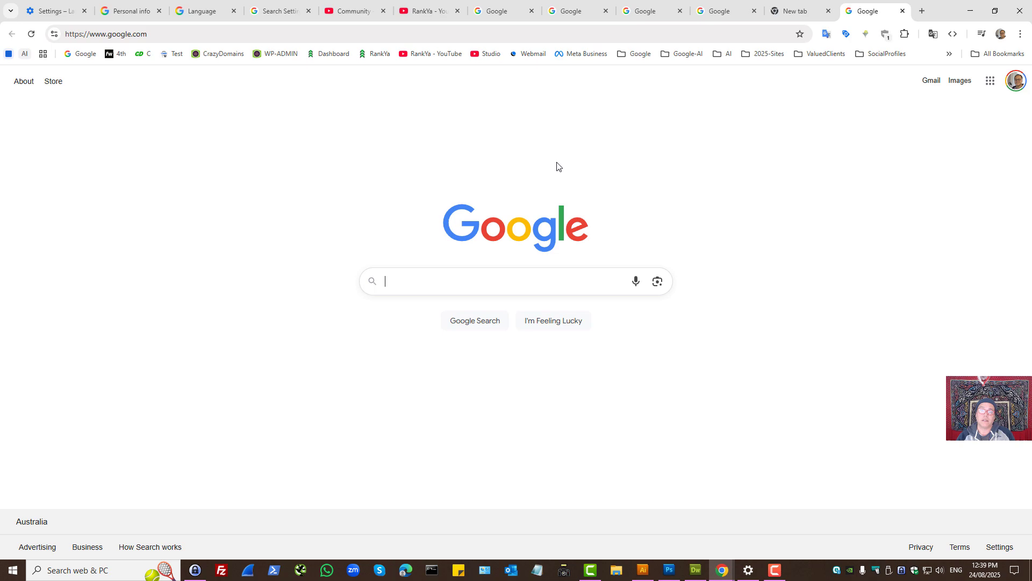
pyautogui.moveTo(207, 193)
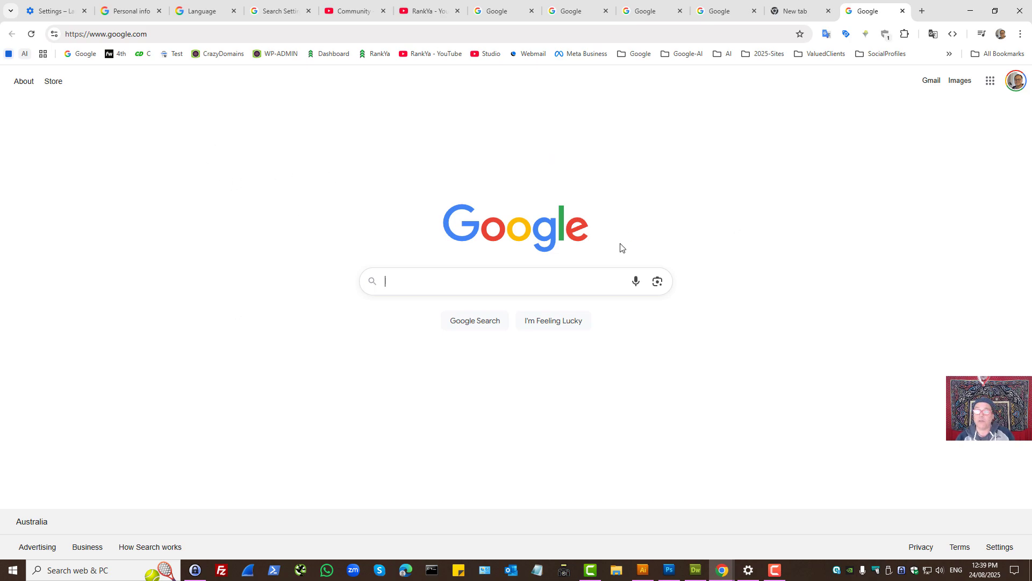
pyautogui.moveTo(922, 176)
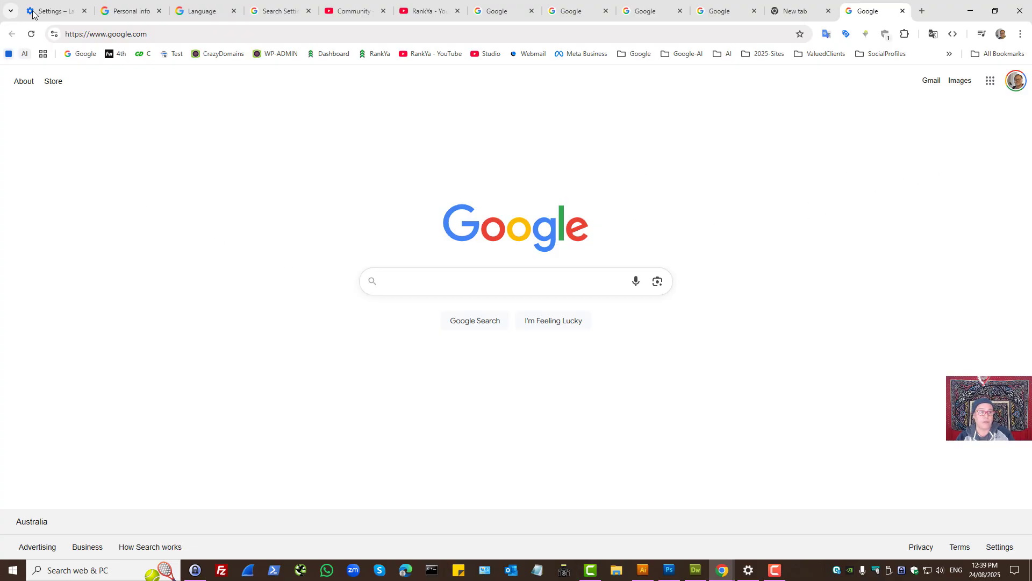
# - Review Chrome language settings, then highlight 'General preferences for the web' on the Google Account personal info page
pyautogui.click(1019, 34)
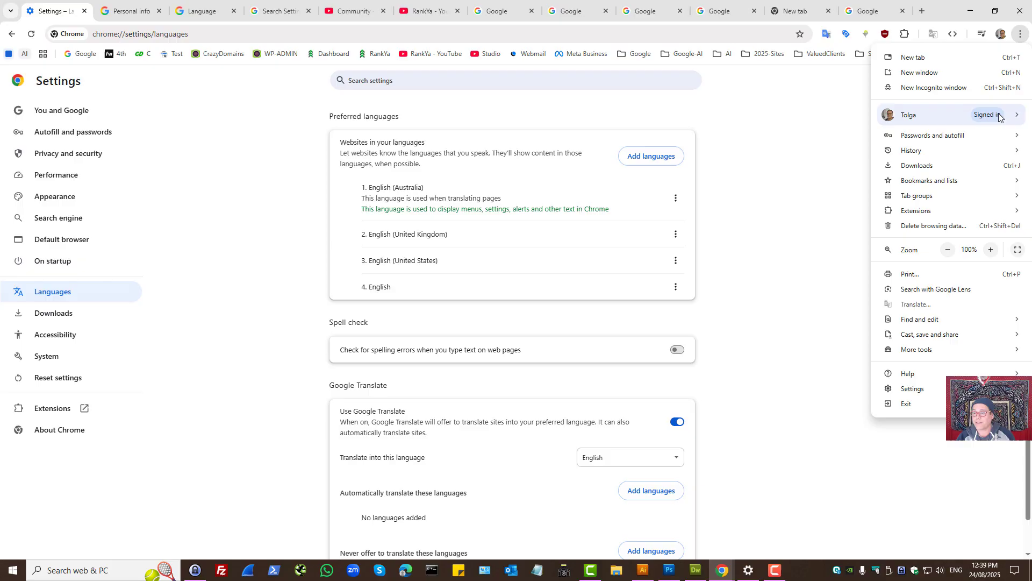
pyautogui.moveTo(206, 271)
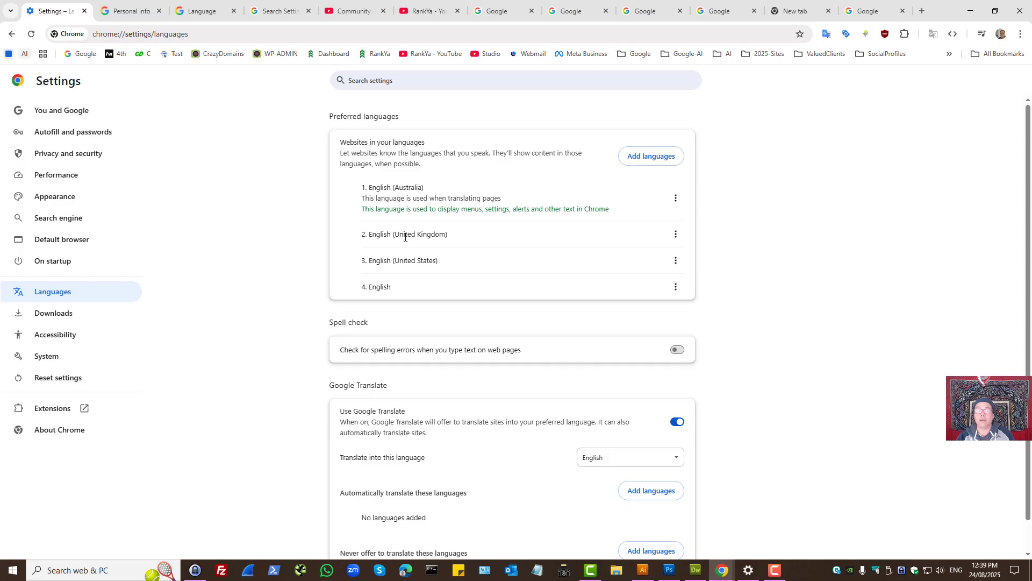
pyautogui.moveTo(684, 240)
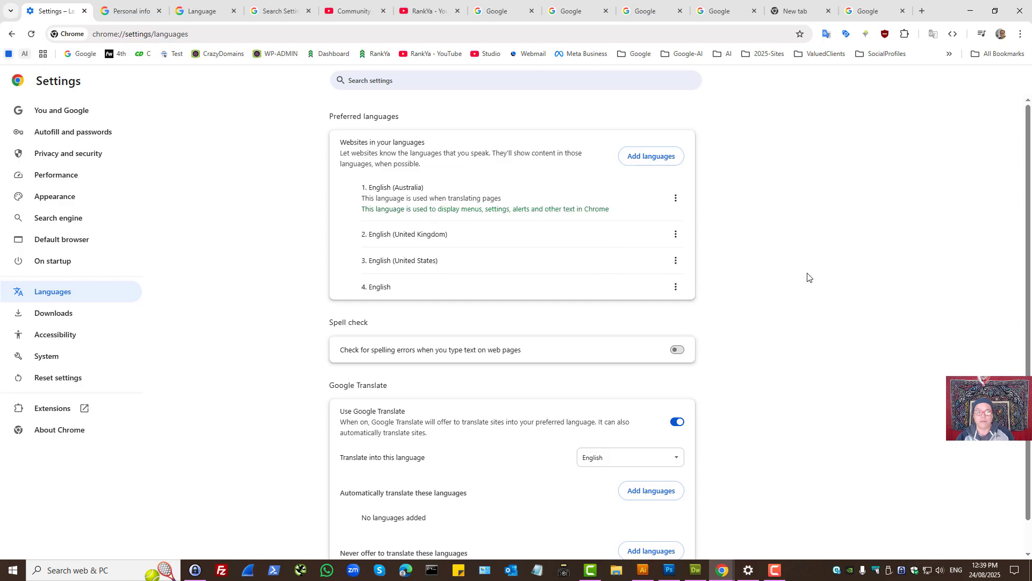
pyautogui.moveTo(213, 183)
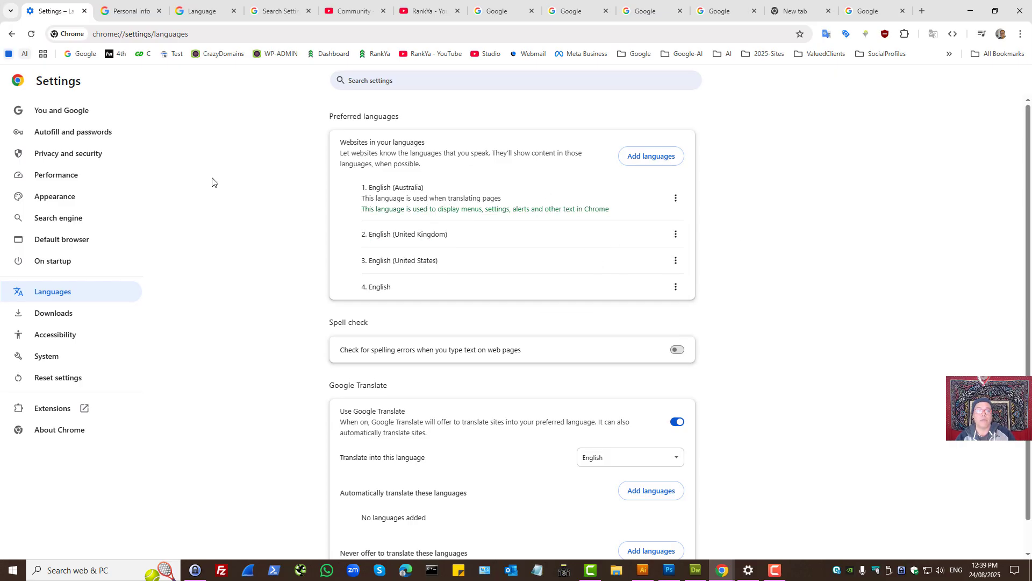
pyautogui.moveTo(221, 92)
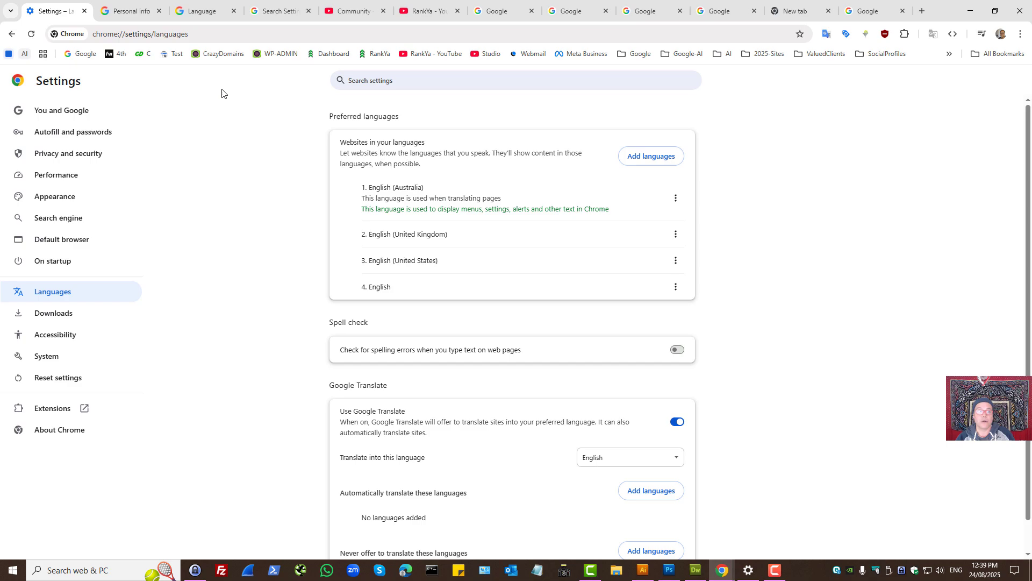
pyautogui.click(130, 11)
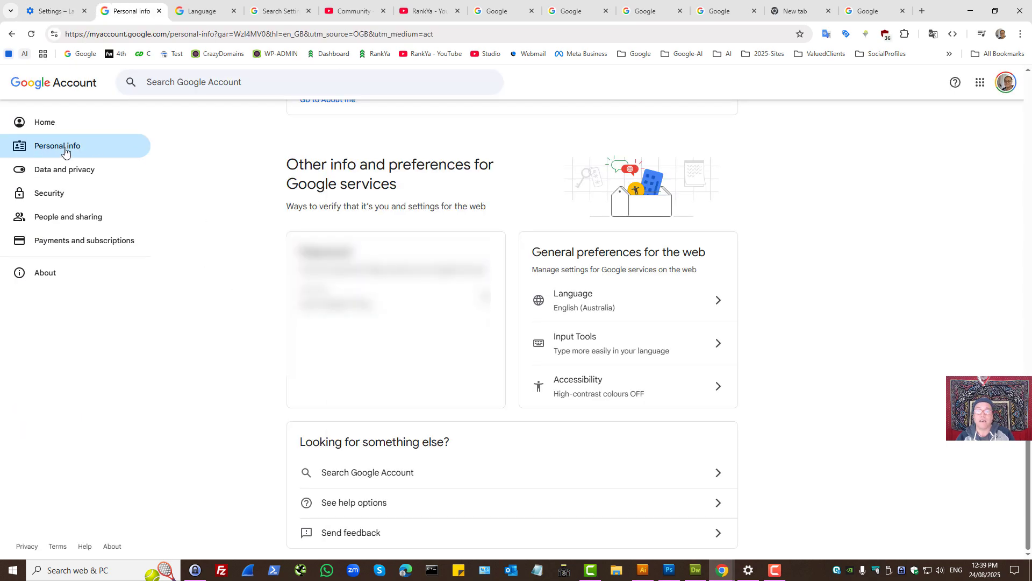
pyautogui.doubleClick(553, 251)
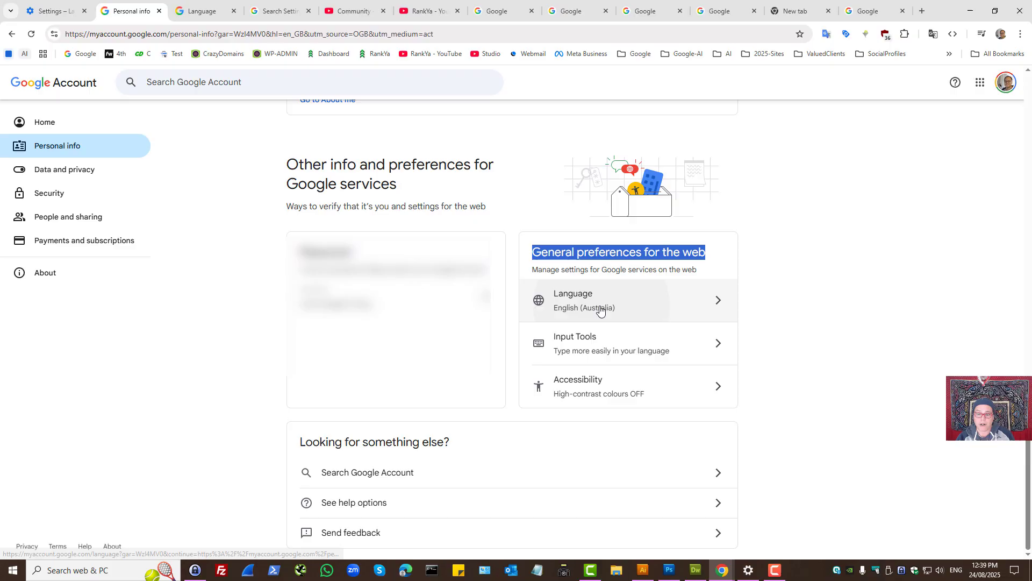
pyautogui.click(599, 300)
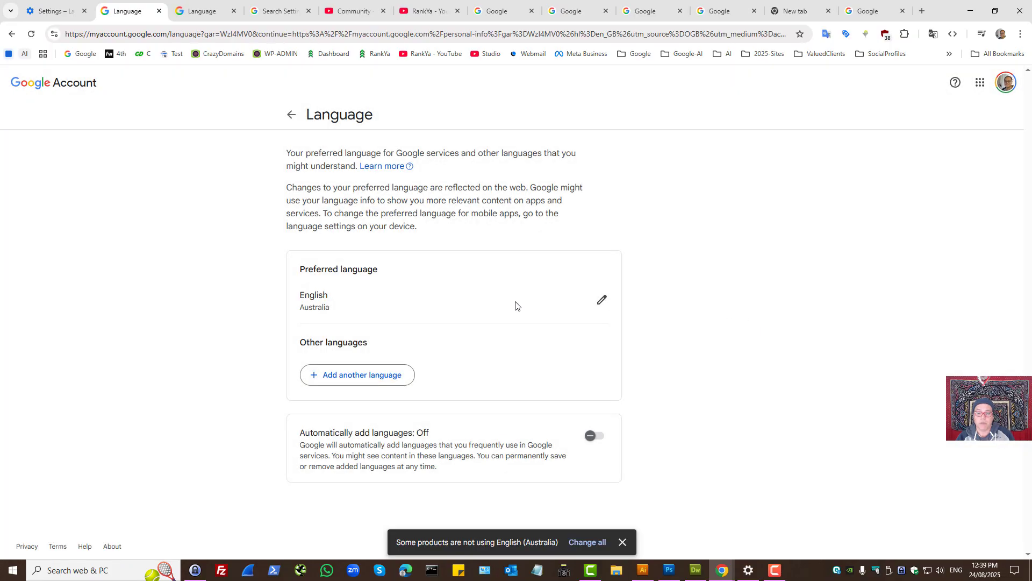
pyautogui.moveTo(600, 300)
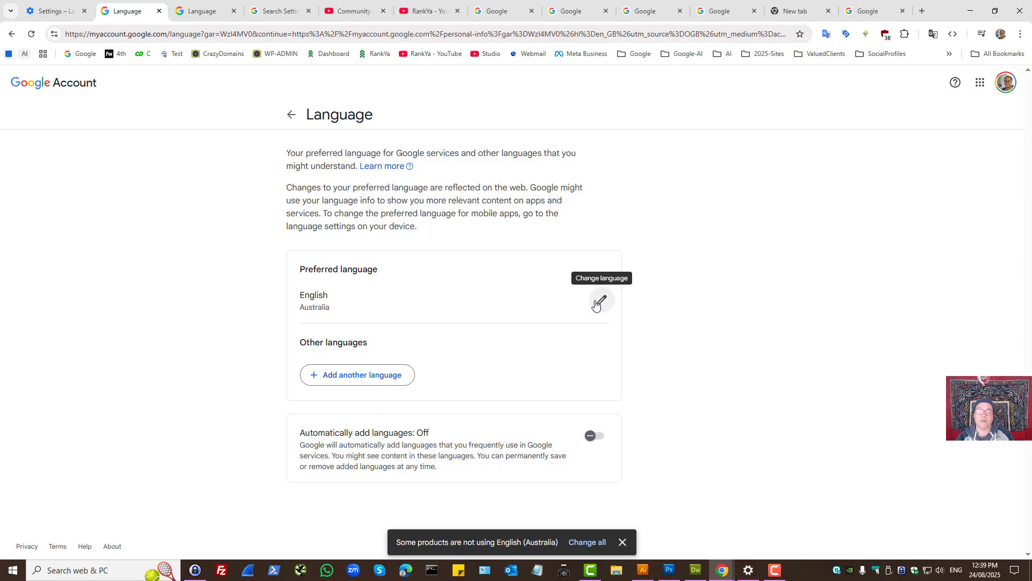
pyautogui.click(600, 301)
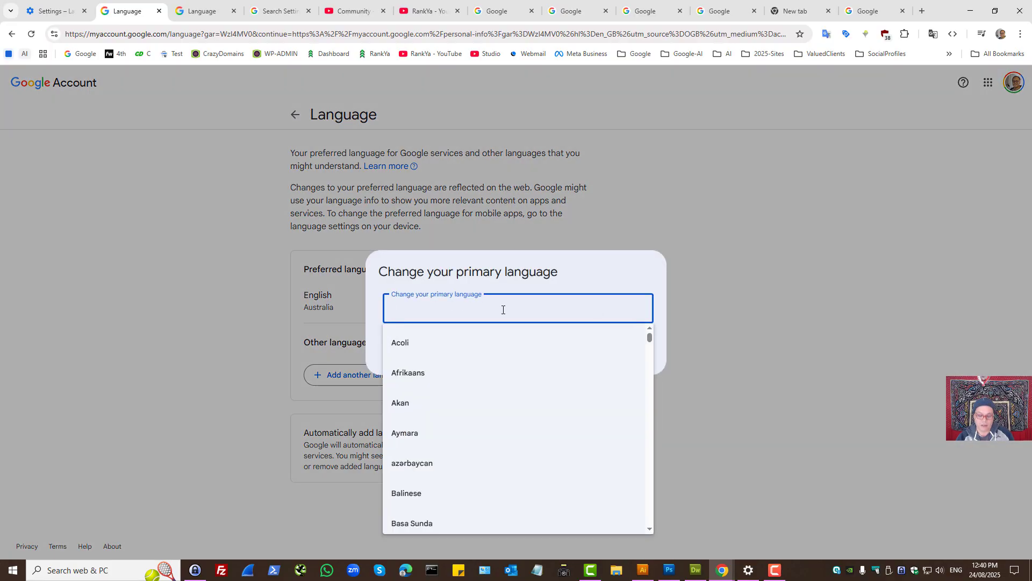
pyautogui.write('Engli')
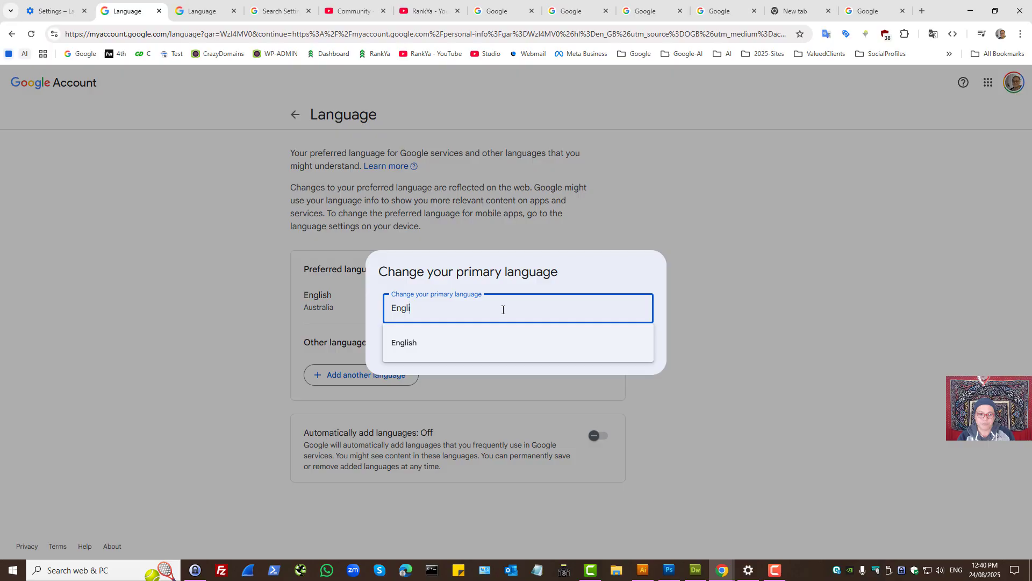
pyautogui.click(403, 342)
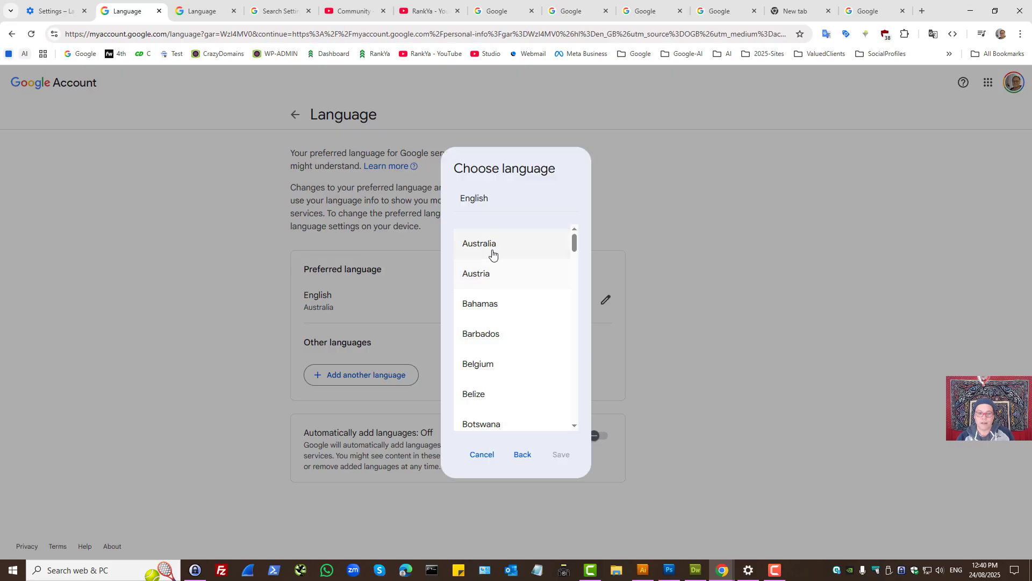
pyautogui.moveTo(552, 258)
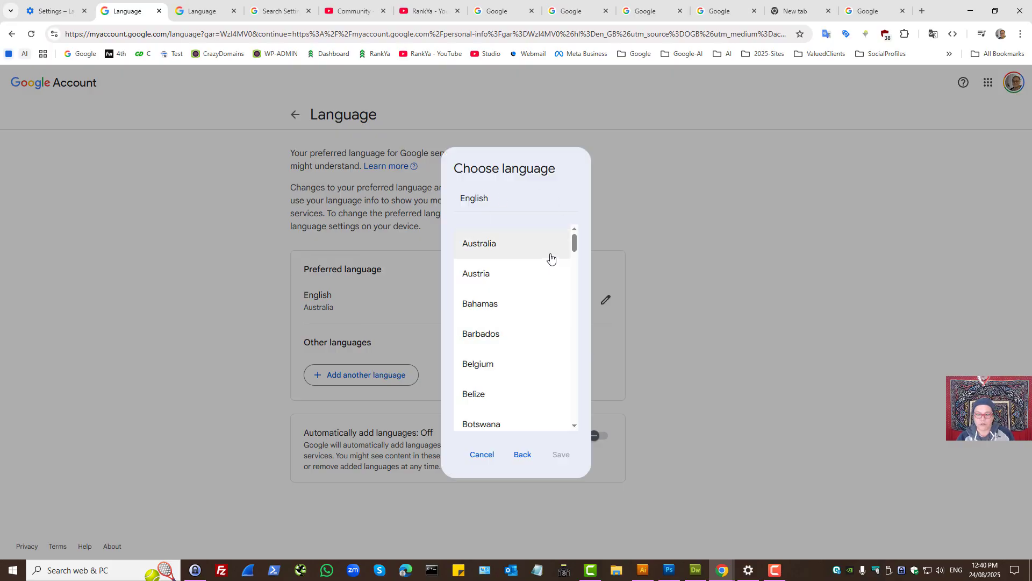
pyautogui.scroll(-3)
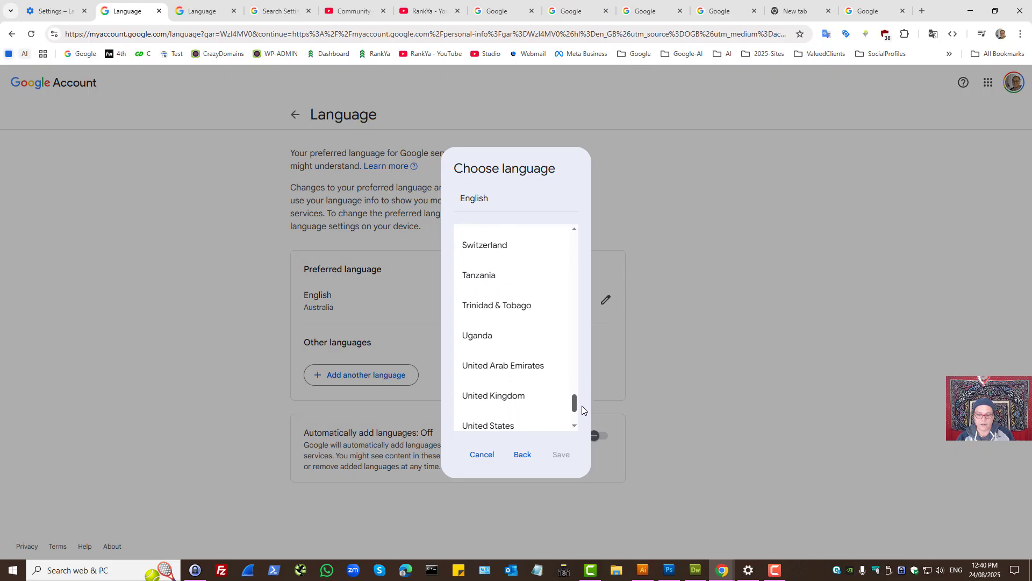
pyautogui.scroll(-3)
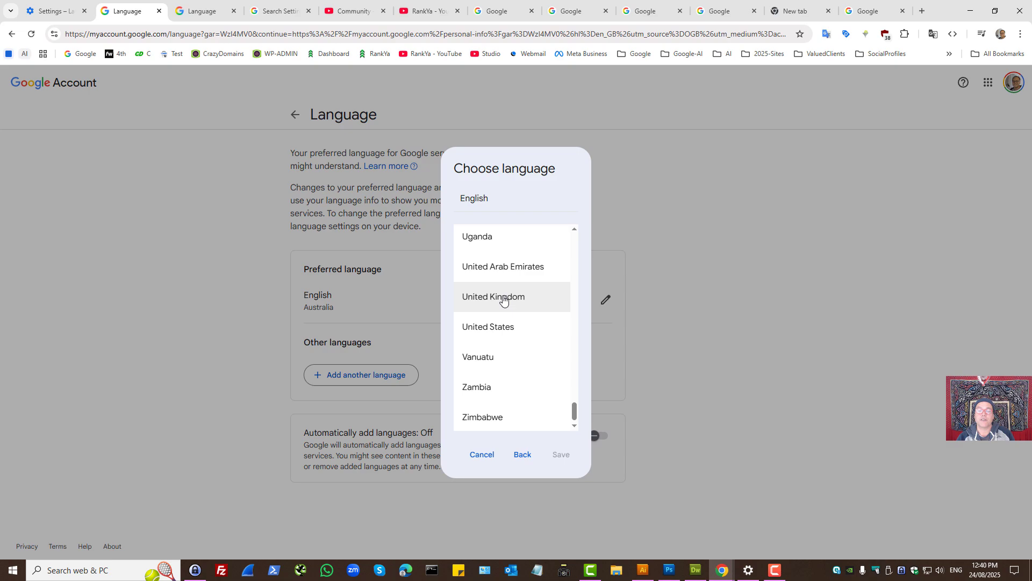
pyautogui.moveTo(711, 389)
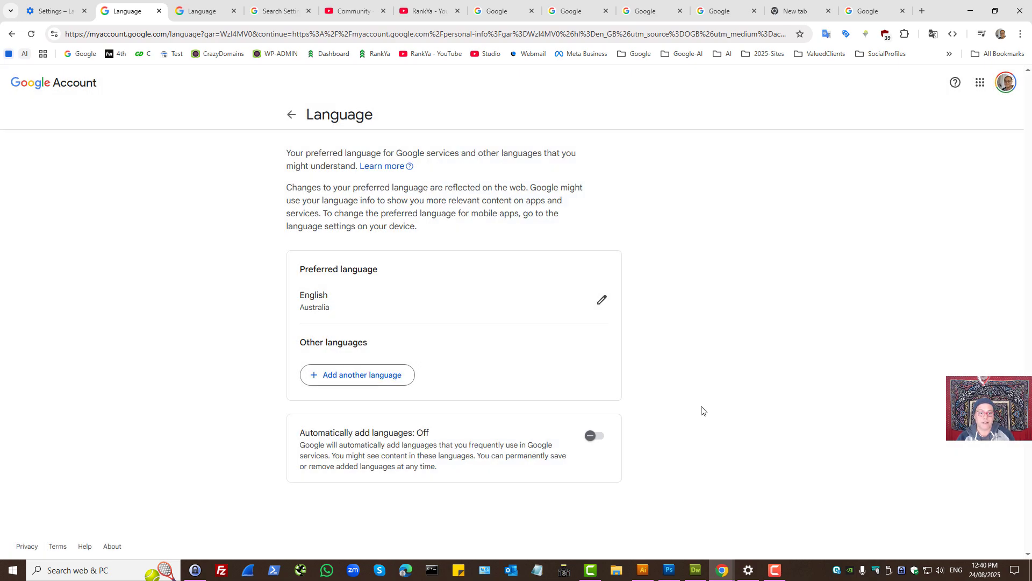
pyautogui.moveTo(280, 264)
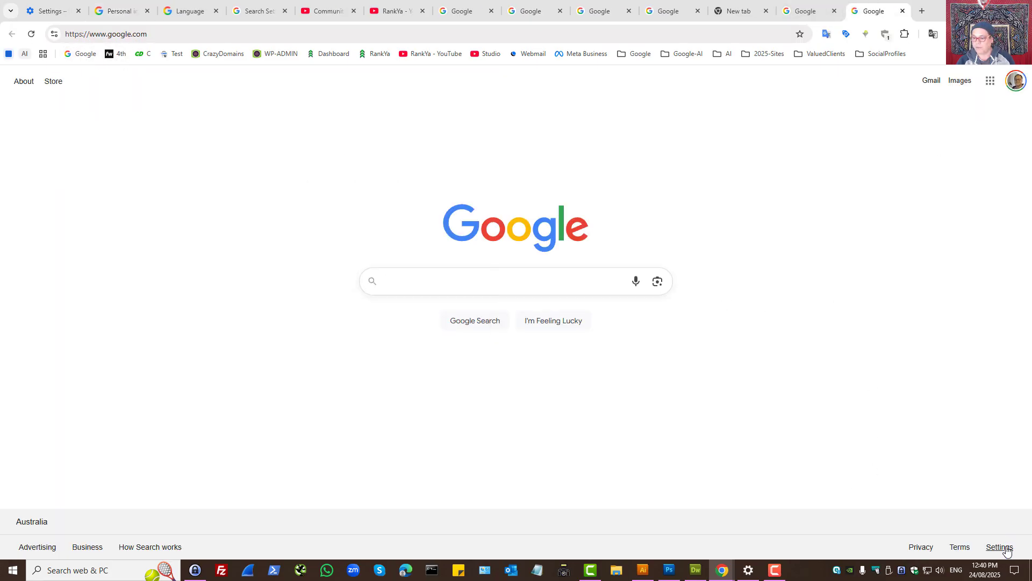
# - Reach the Language and region page of Google Search settings via Settings > Search settings
pyautogui.click(999, 547)
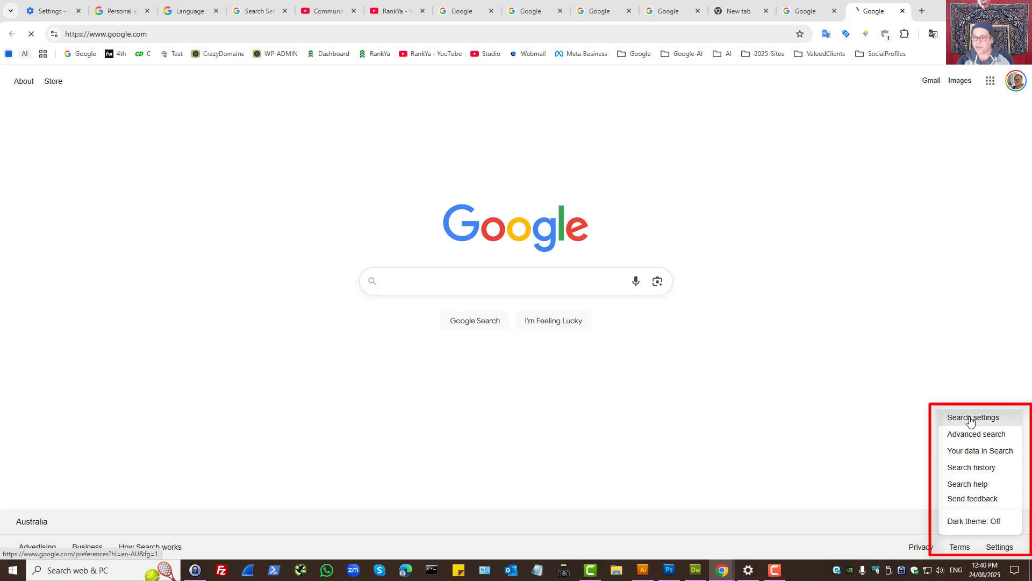
pyautogui.click(974, 417)
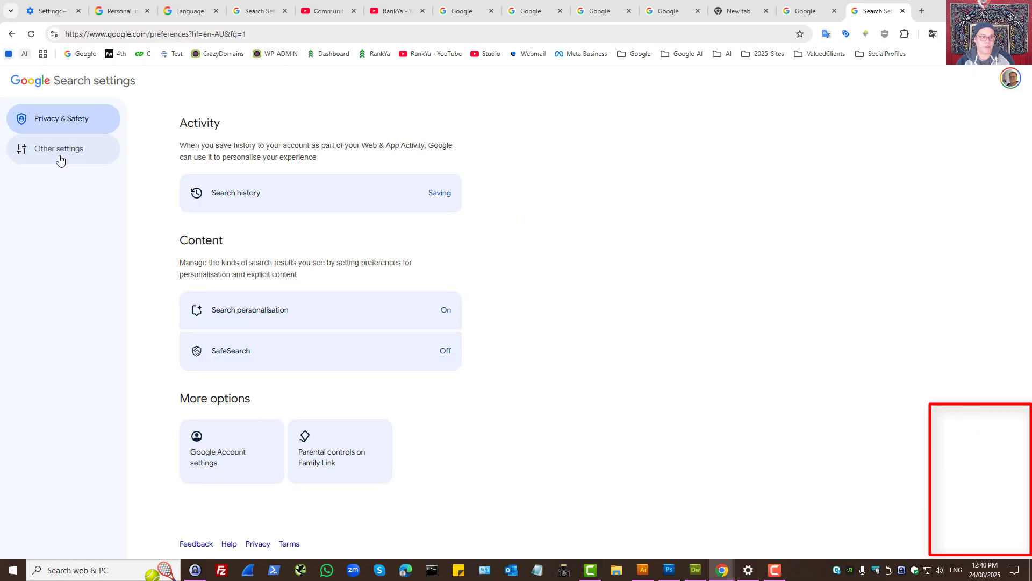
pyautogui.click(59, 148)
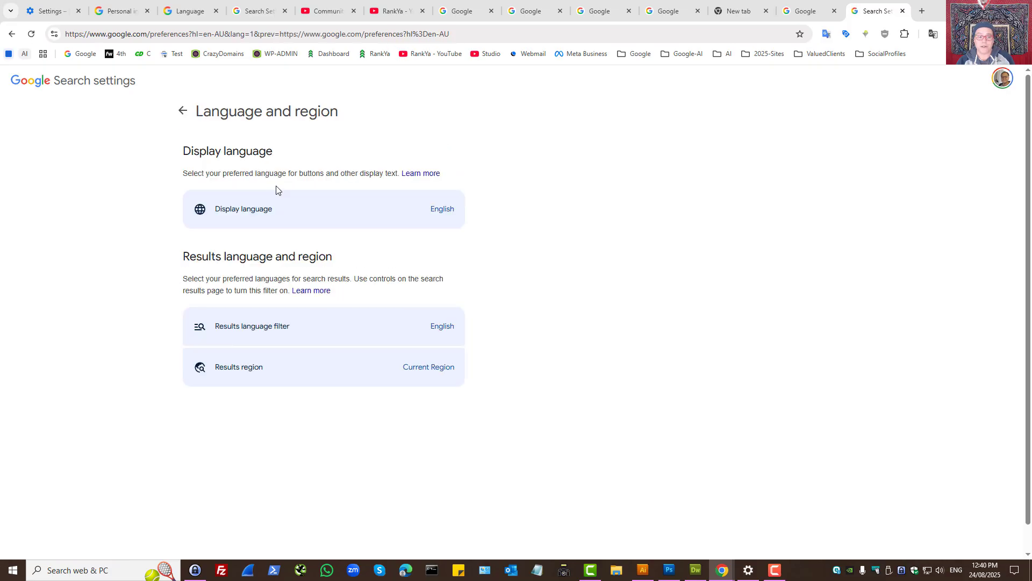
pyautogui.moveTo(223, 374)
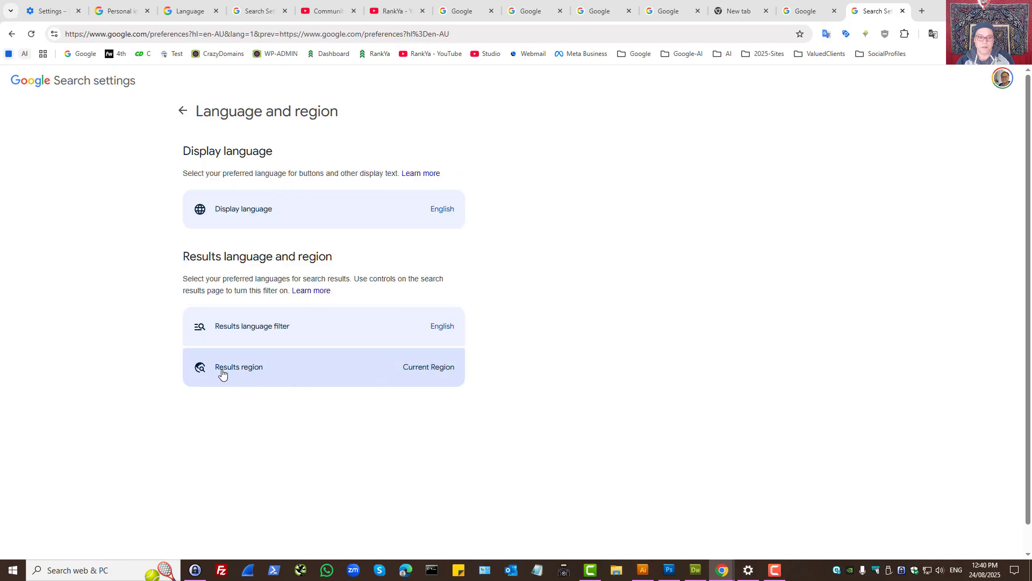
# - Filter the Results region picker with 'Unit' to list United Kingdom among the choices
pyautogui.click(239, 367)
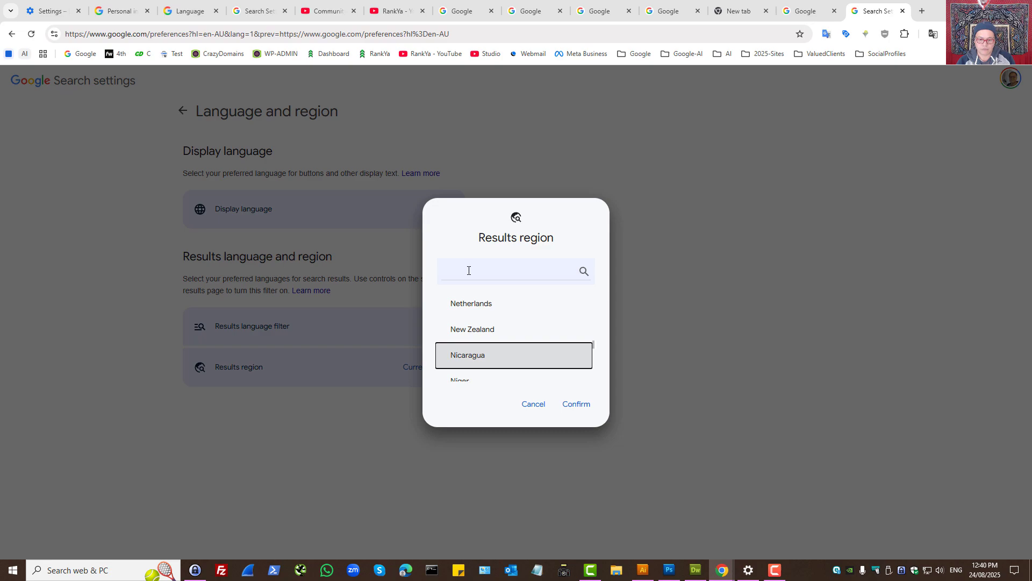
pyautogui.write('Unit')
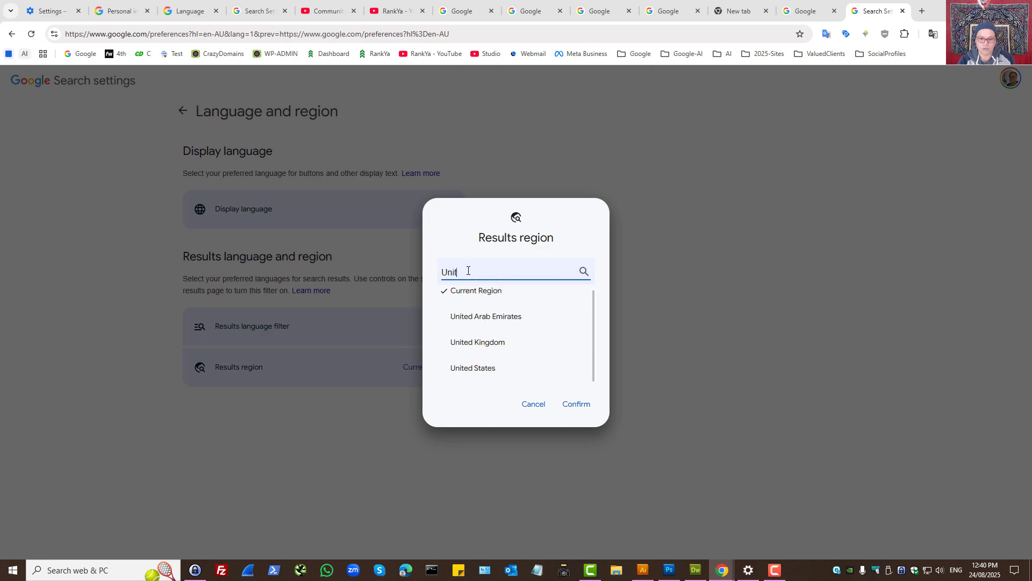
pyautogui.moveTo(477, 342)
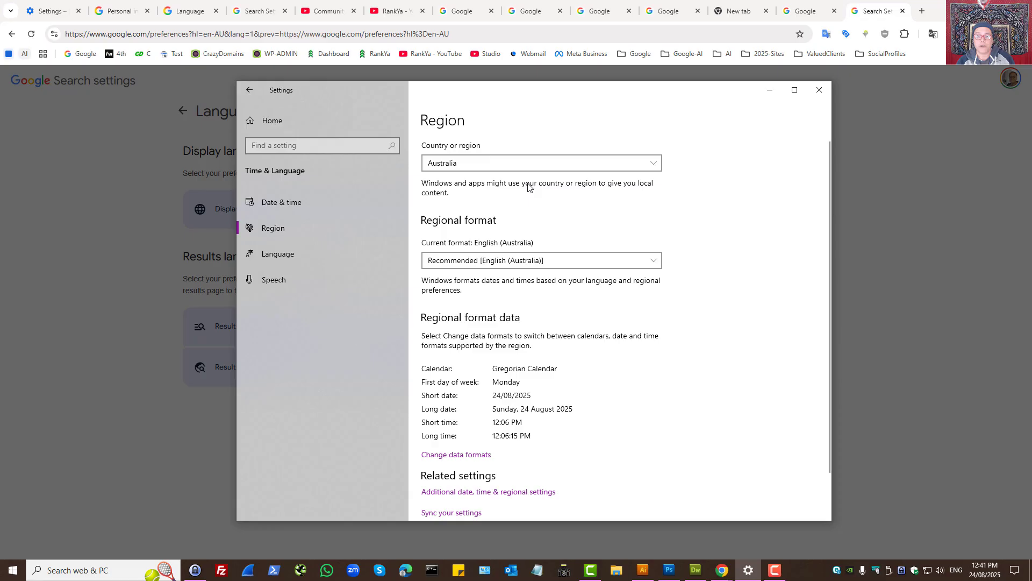
pyautogui.click(540, 162)
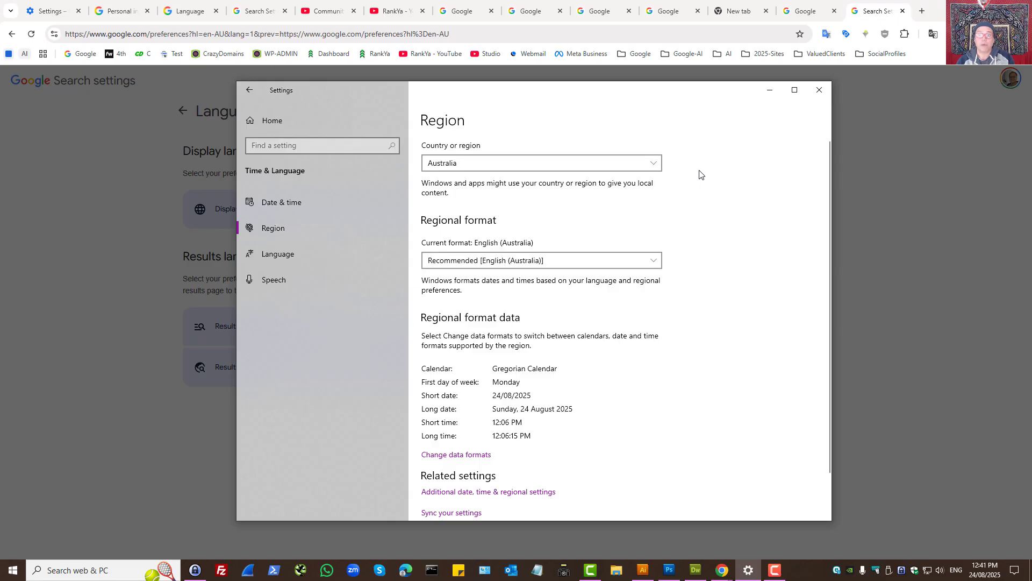
pyautogui.moveTo(772, 114)
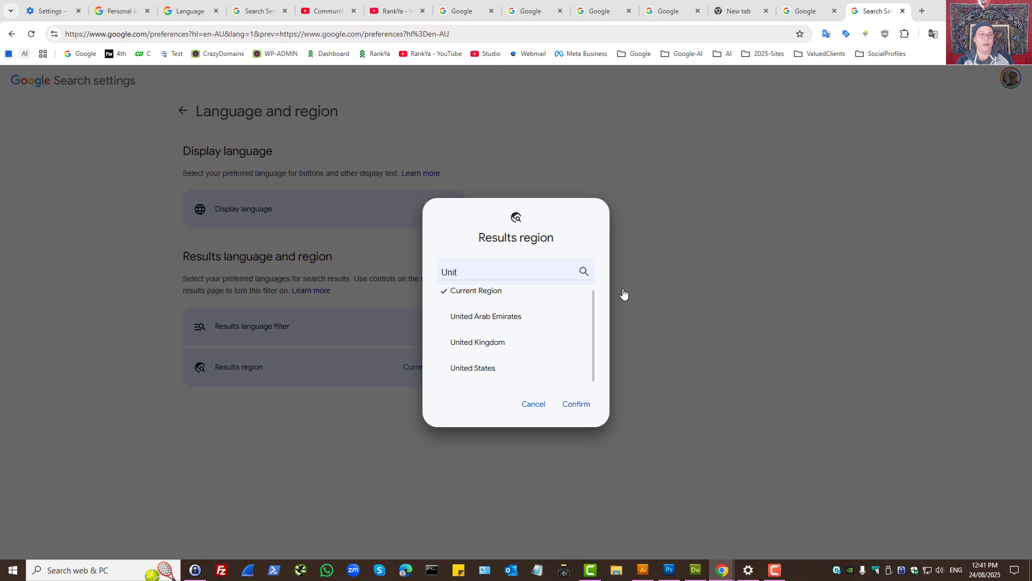
# - Return to the Google home page search box, then switch to the RankYa YouTube channel tab
pyautogui.click(534, 403)
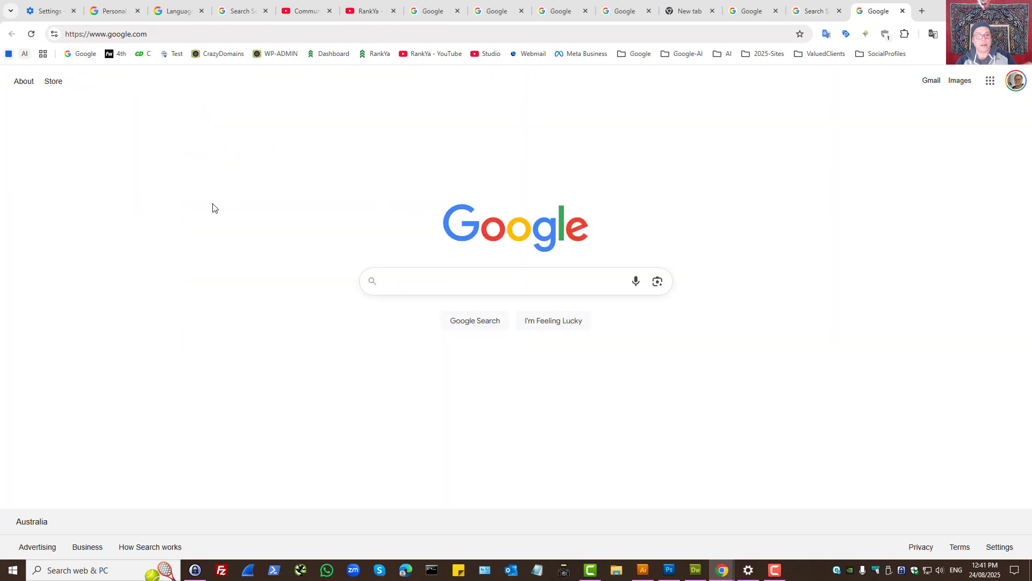
pyautogui.click(500, 281)
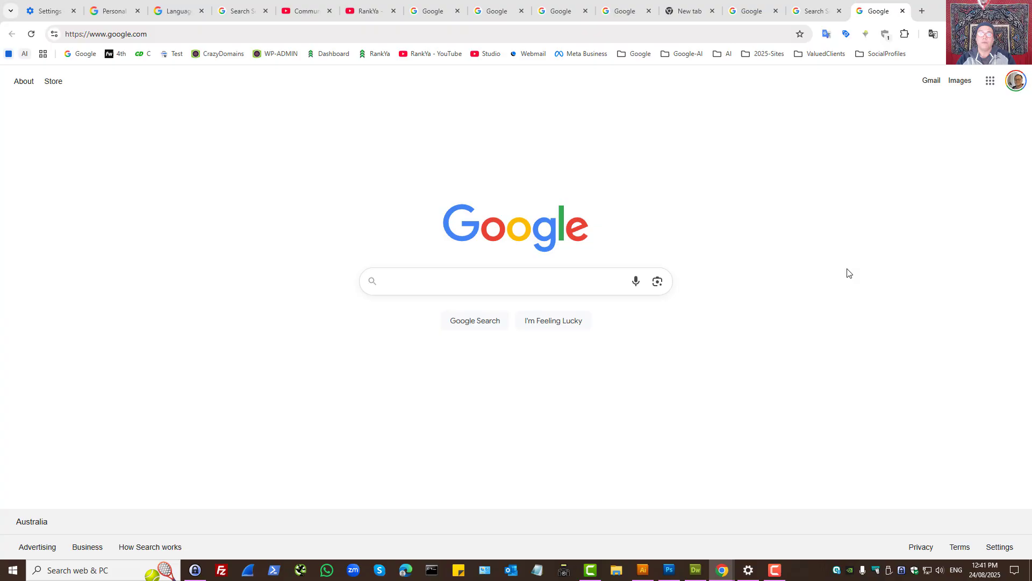
pyautogui.click(500, 281)
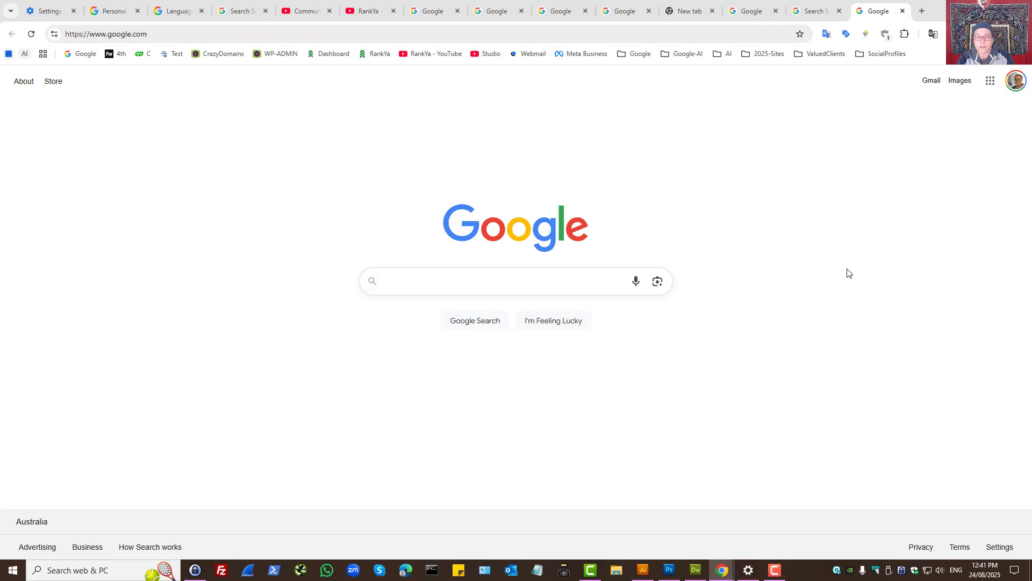
pyautogui.click(500, 281)
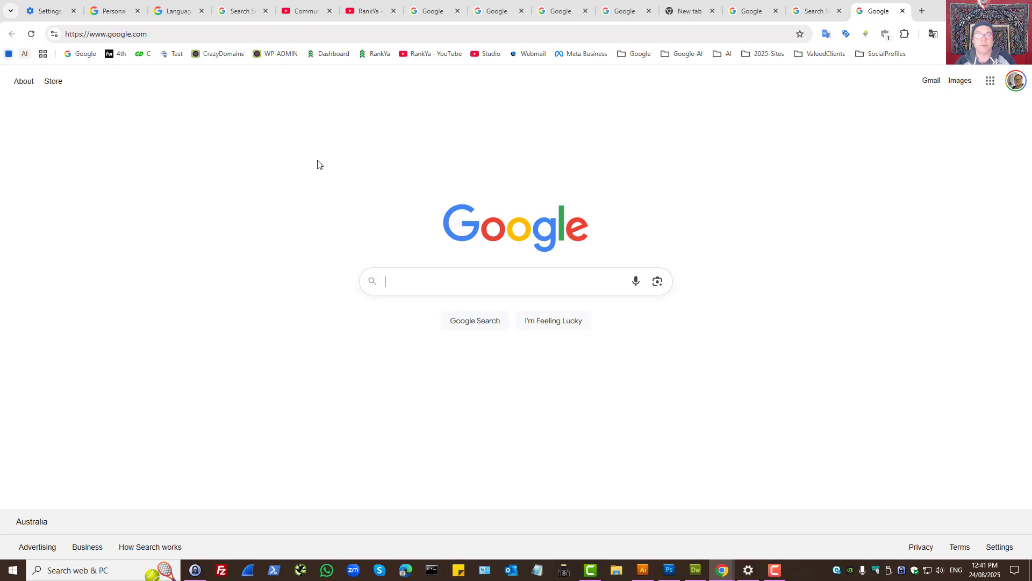
pyautogui.click(369, 11)
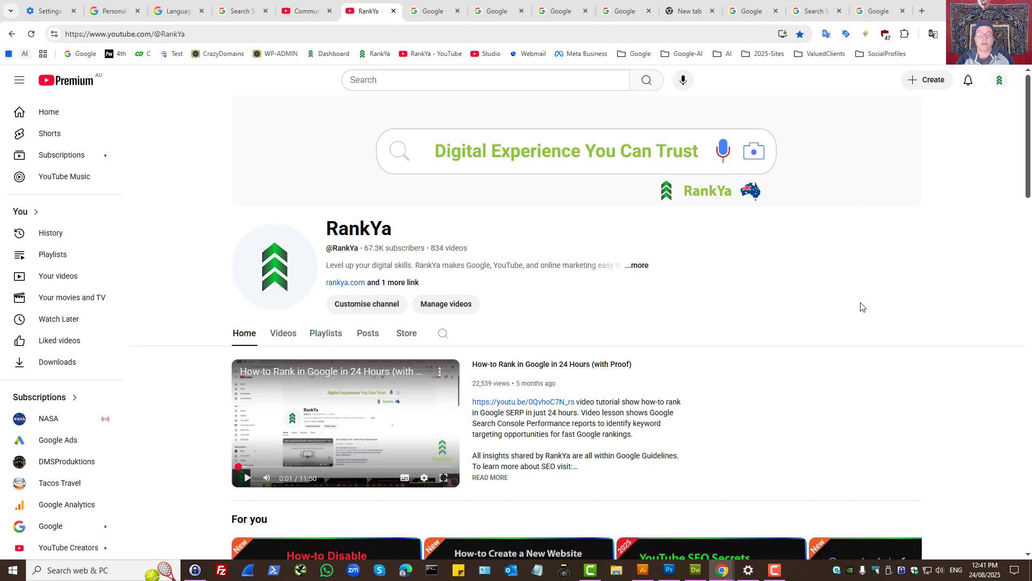